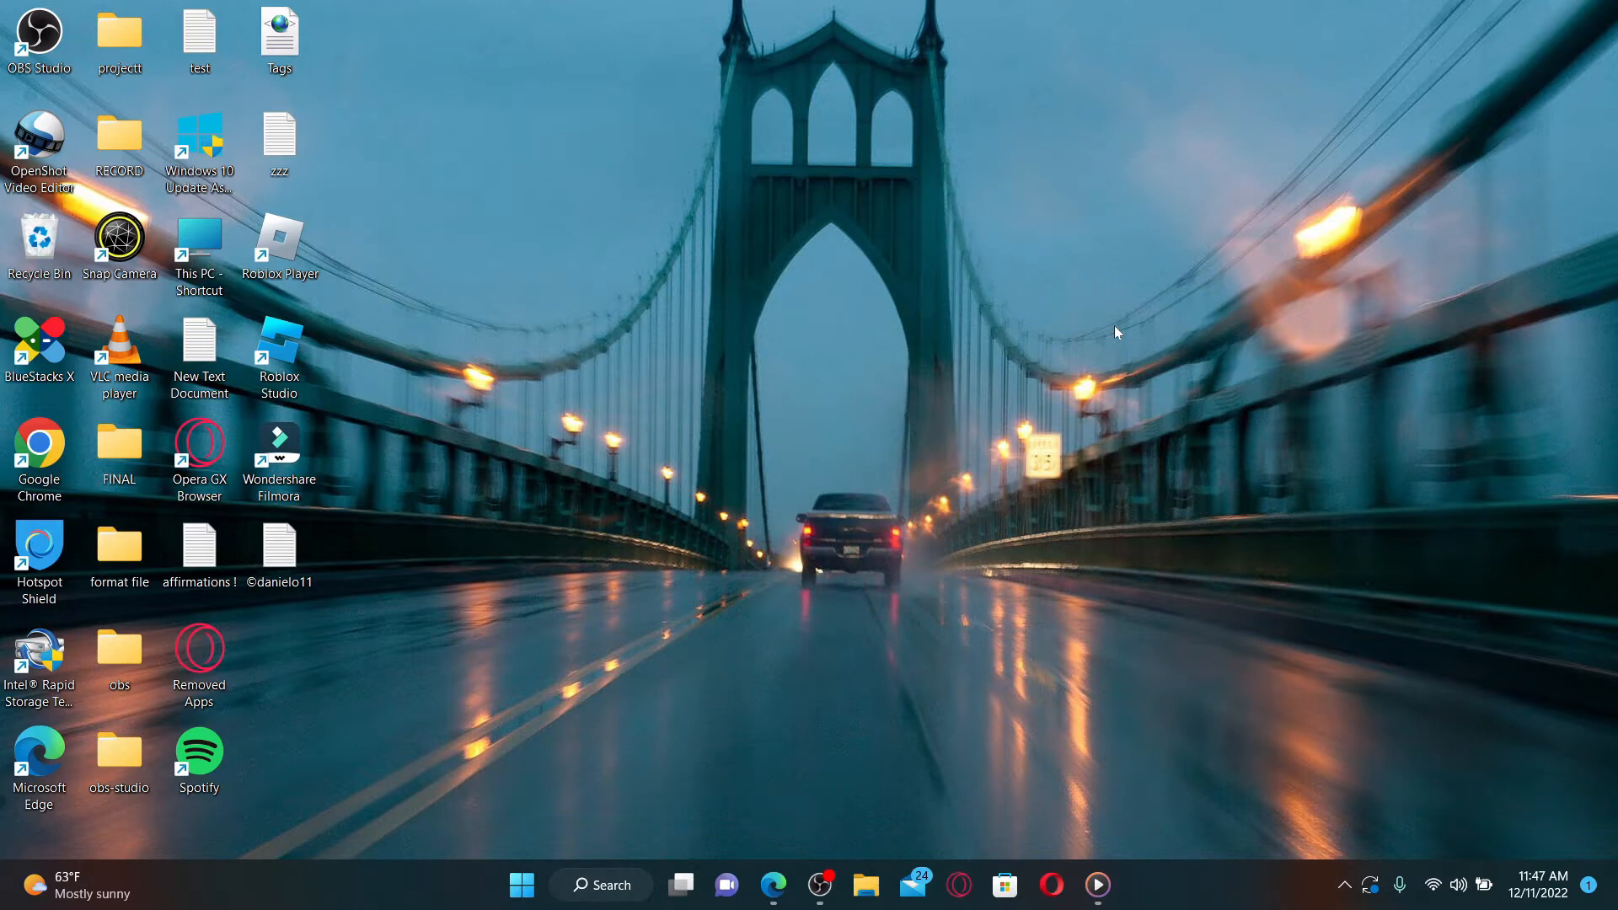
mouse_move(751, 736)
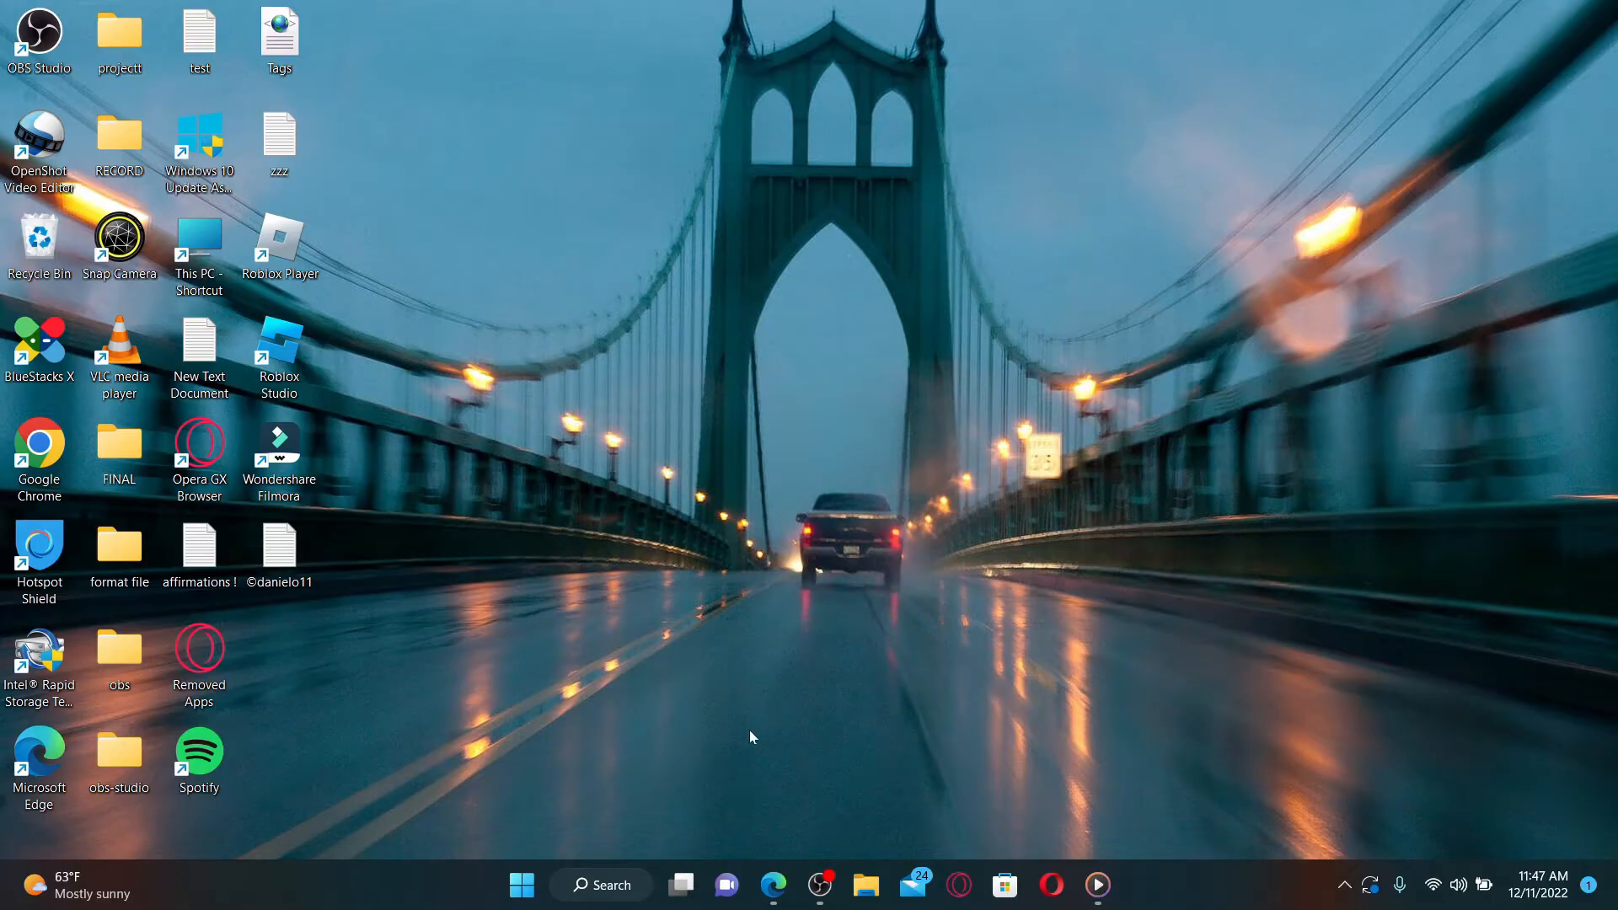
click(772, 885)
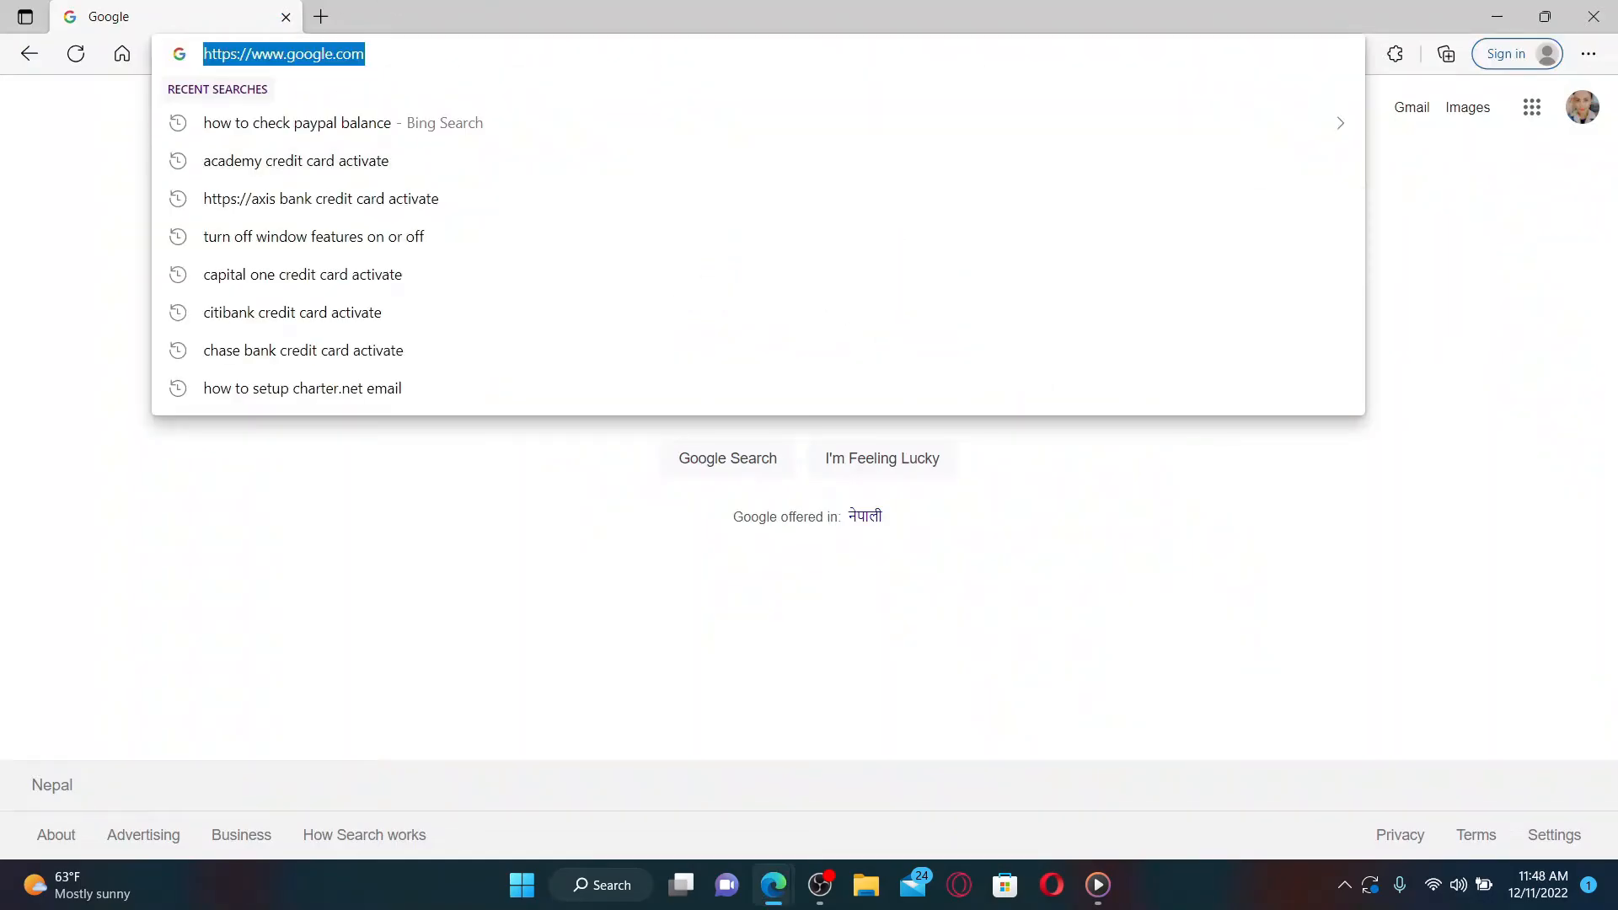
text(www.paypal.com)
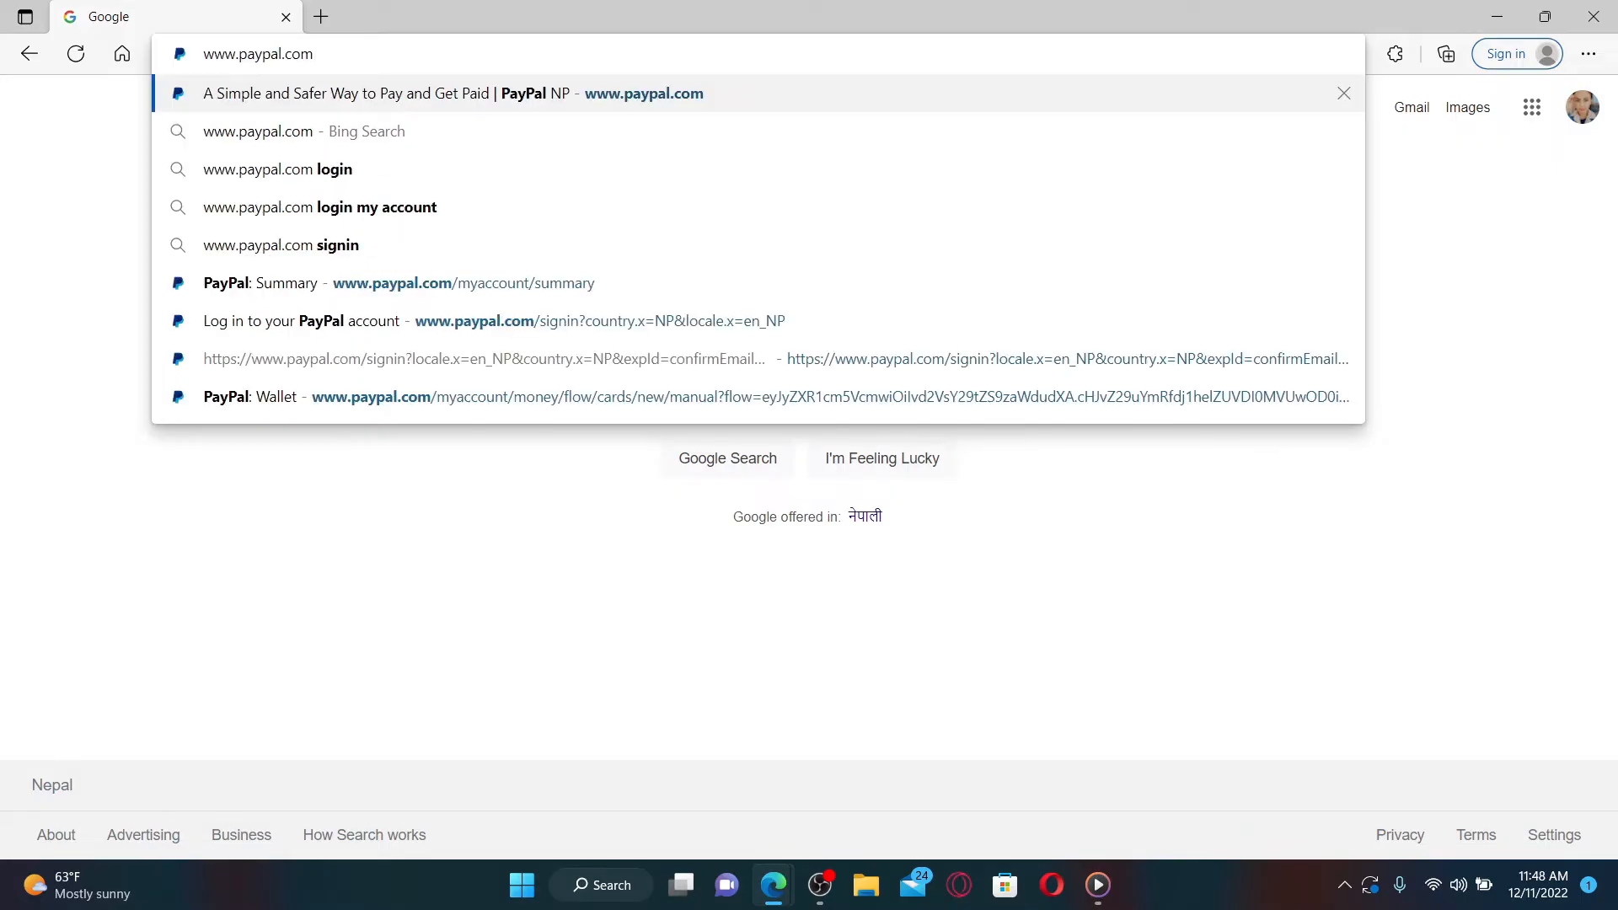
click(454, 92)
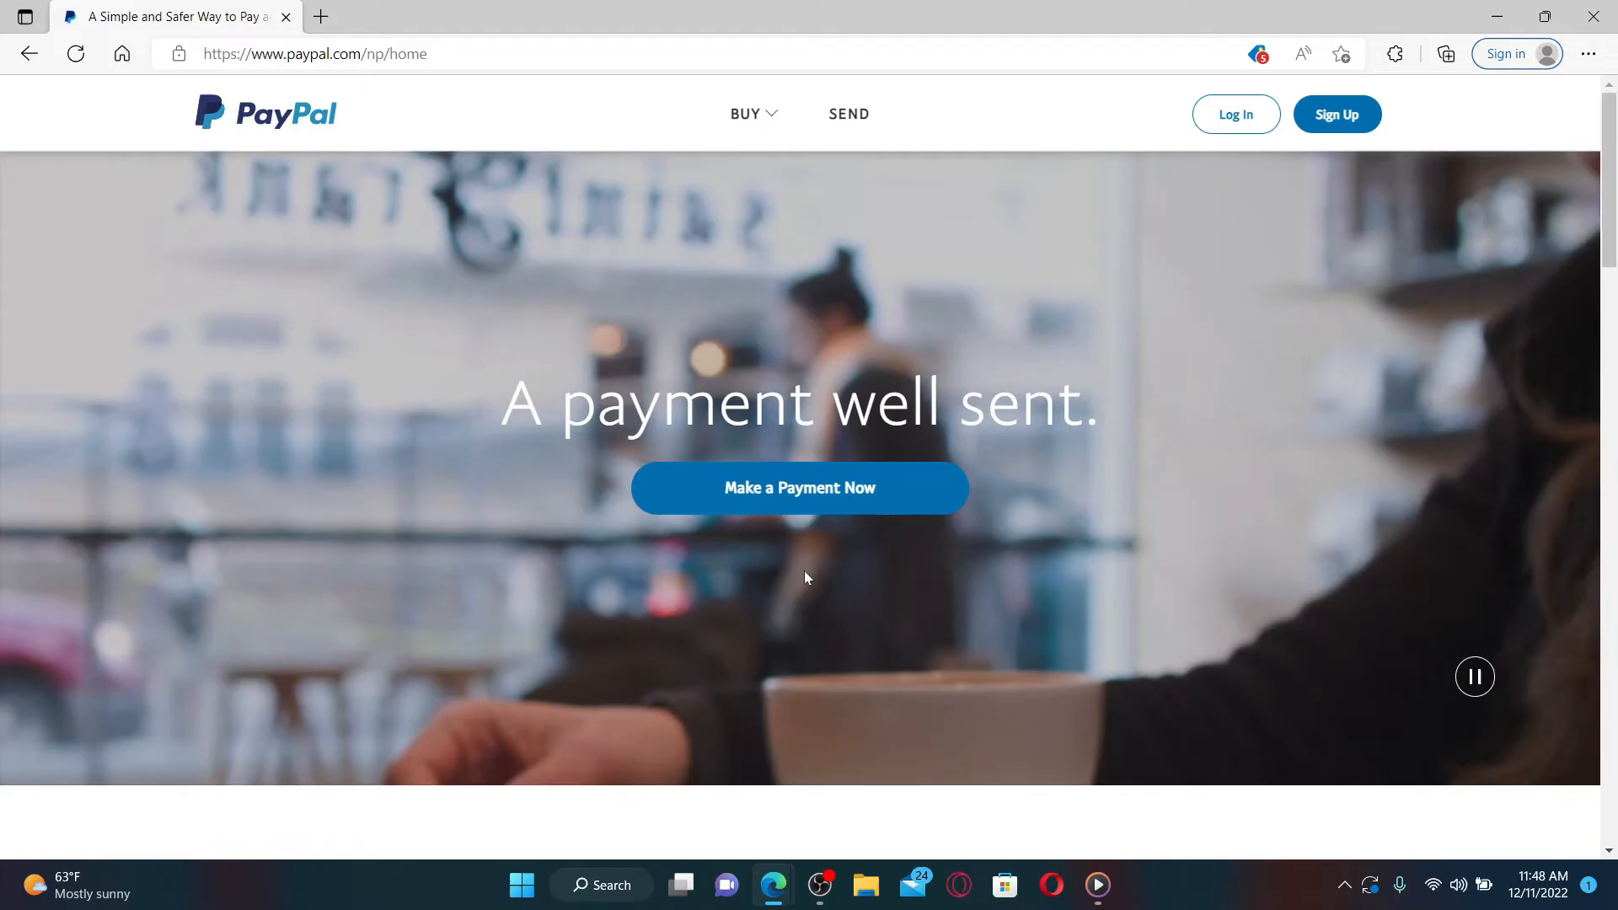
mouse_move(893, 313)
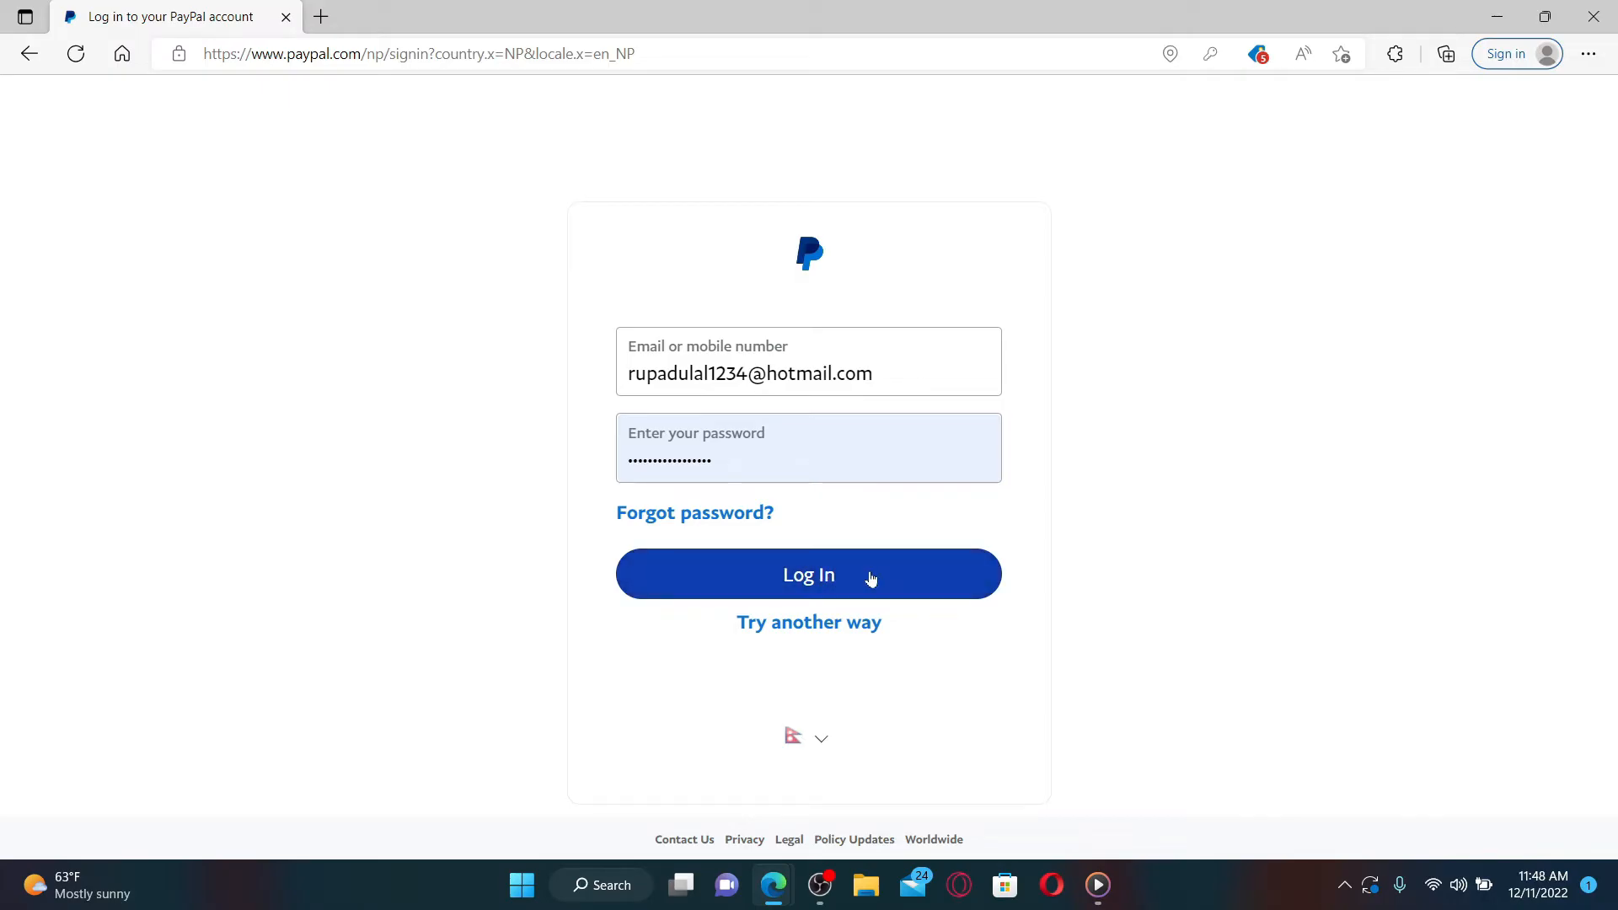
Step: Log in to reach the PayPal dashboard with its card-linking prompt
click(809, 573)
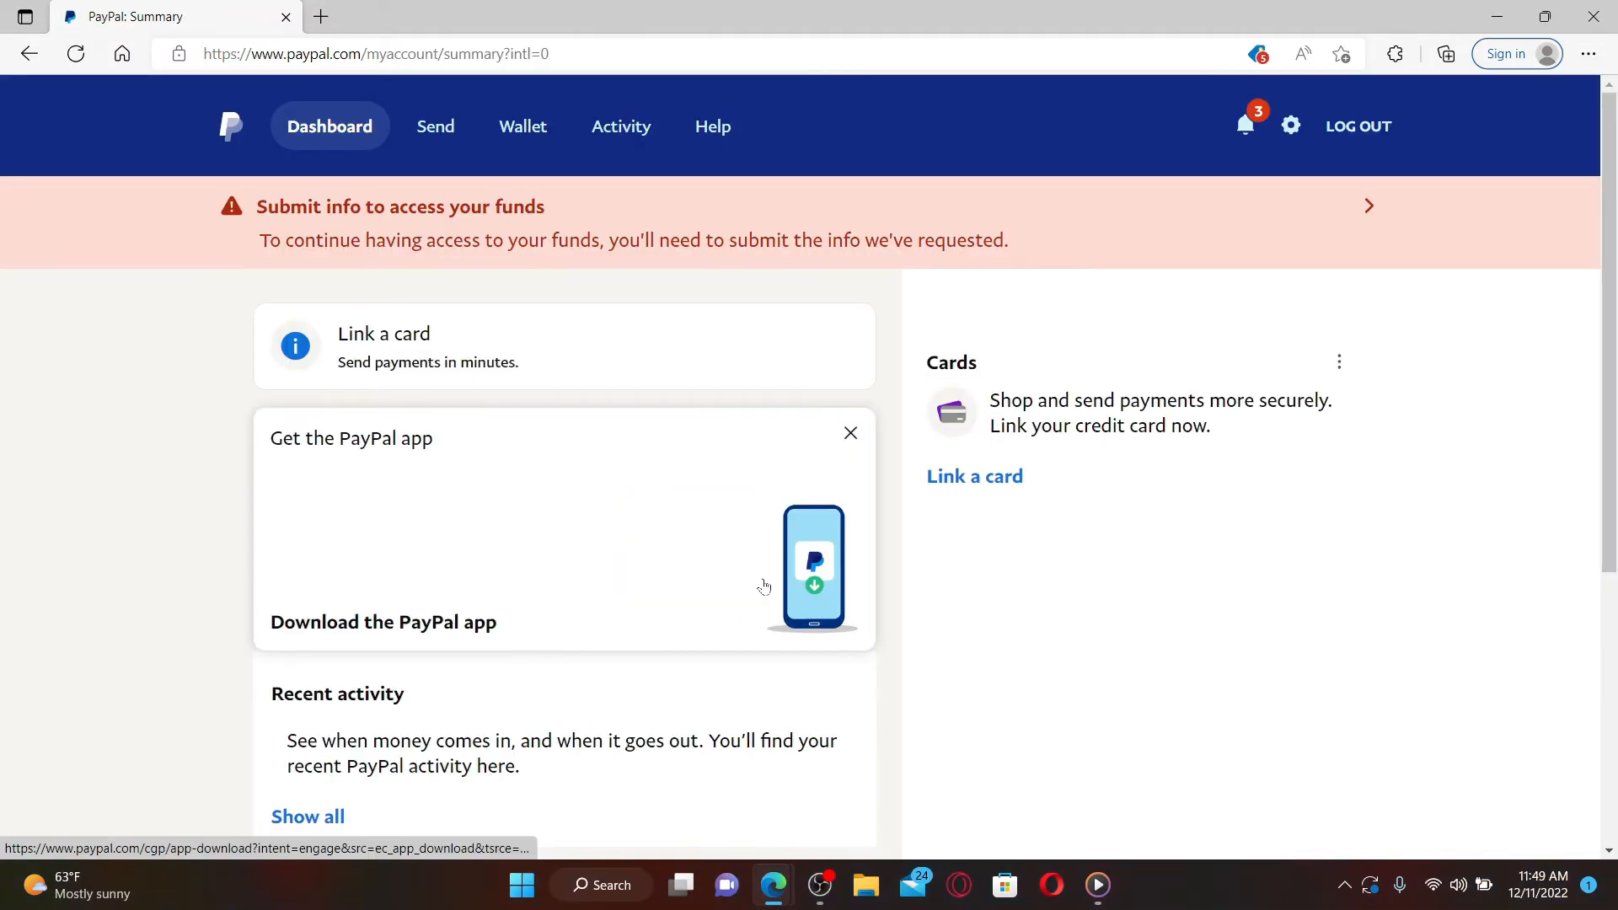
mouse_move(782, 472)
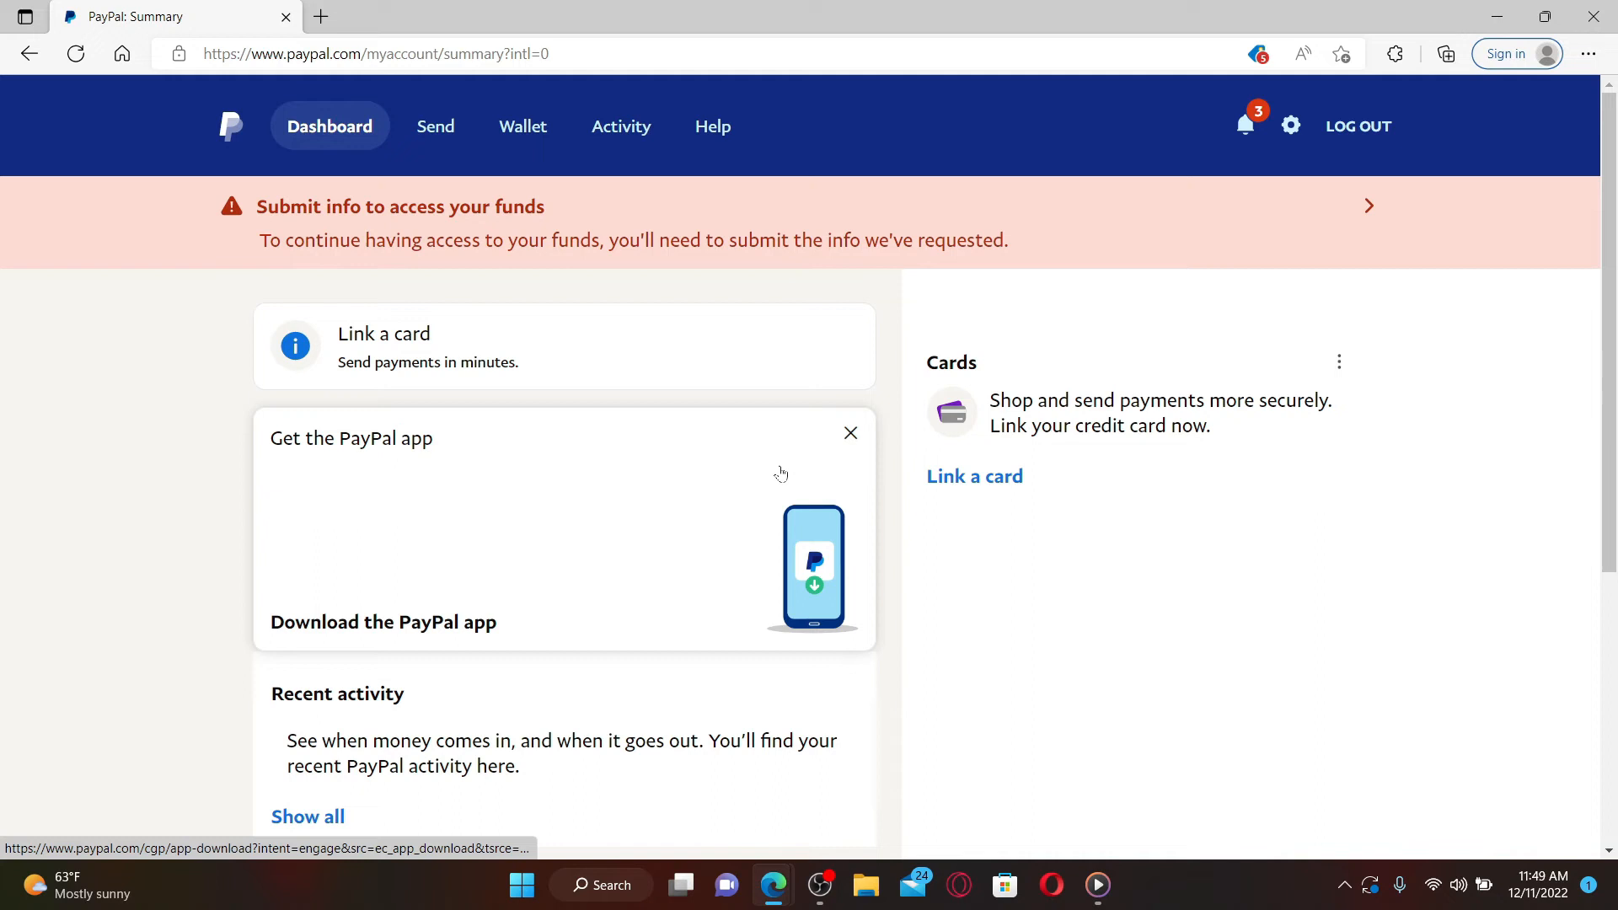
mouse_move(984, 484)
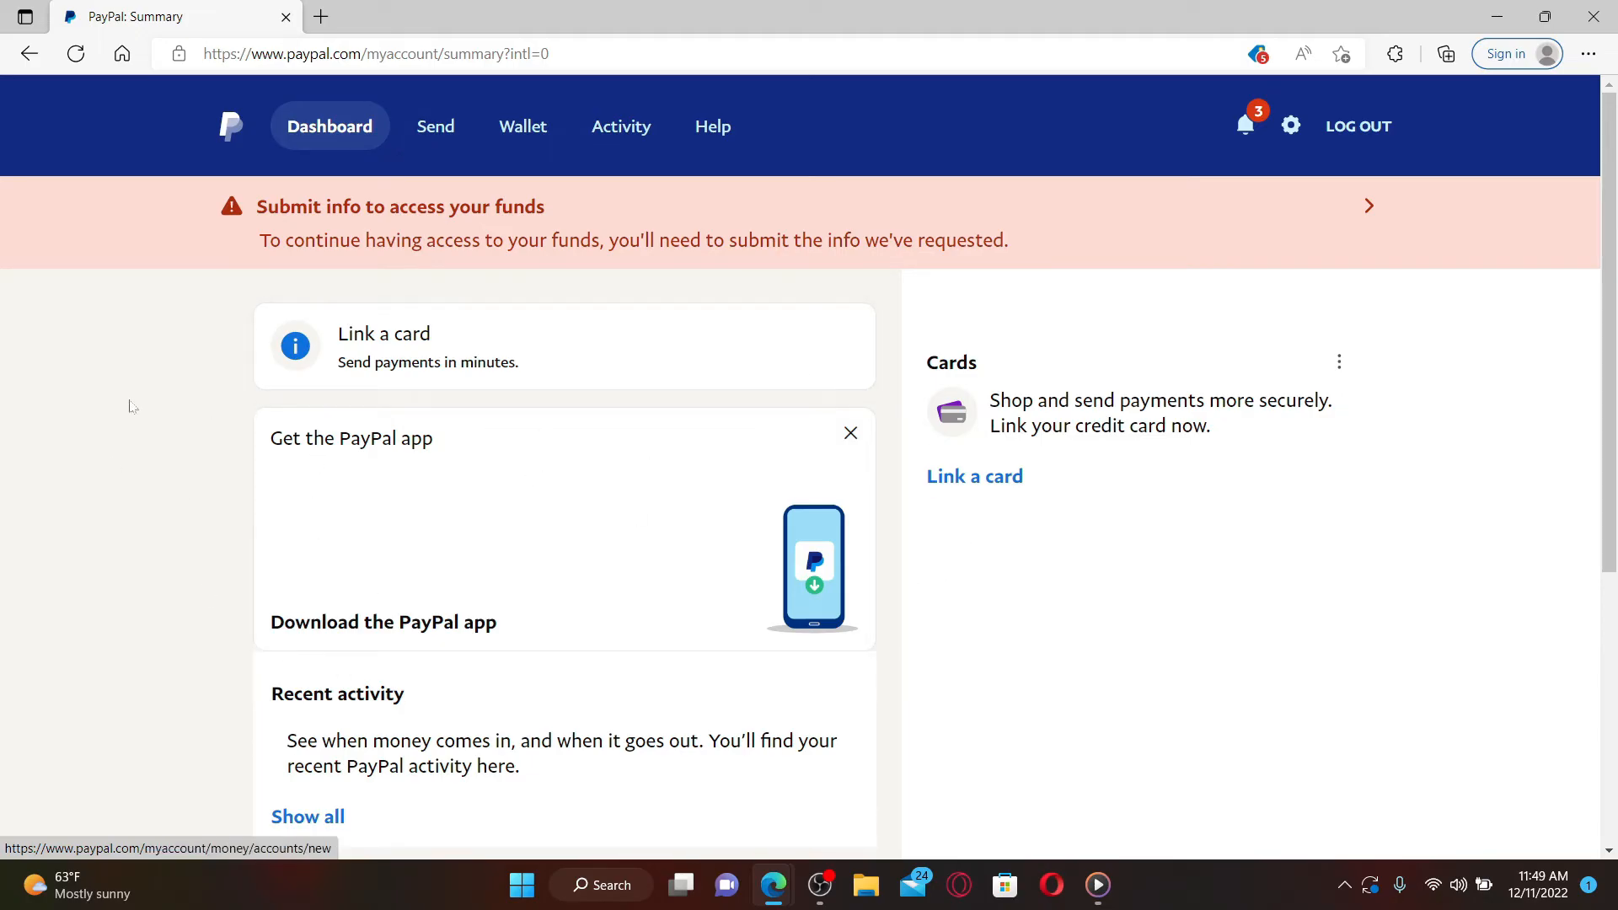
mouse_move(340, 131)
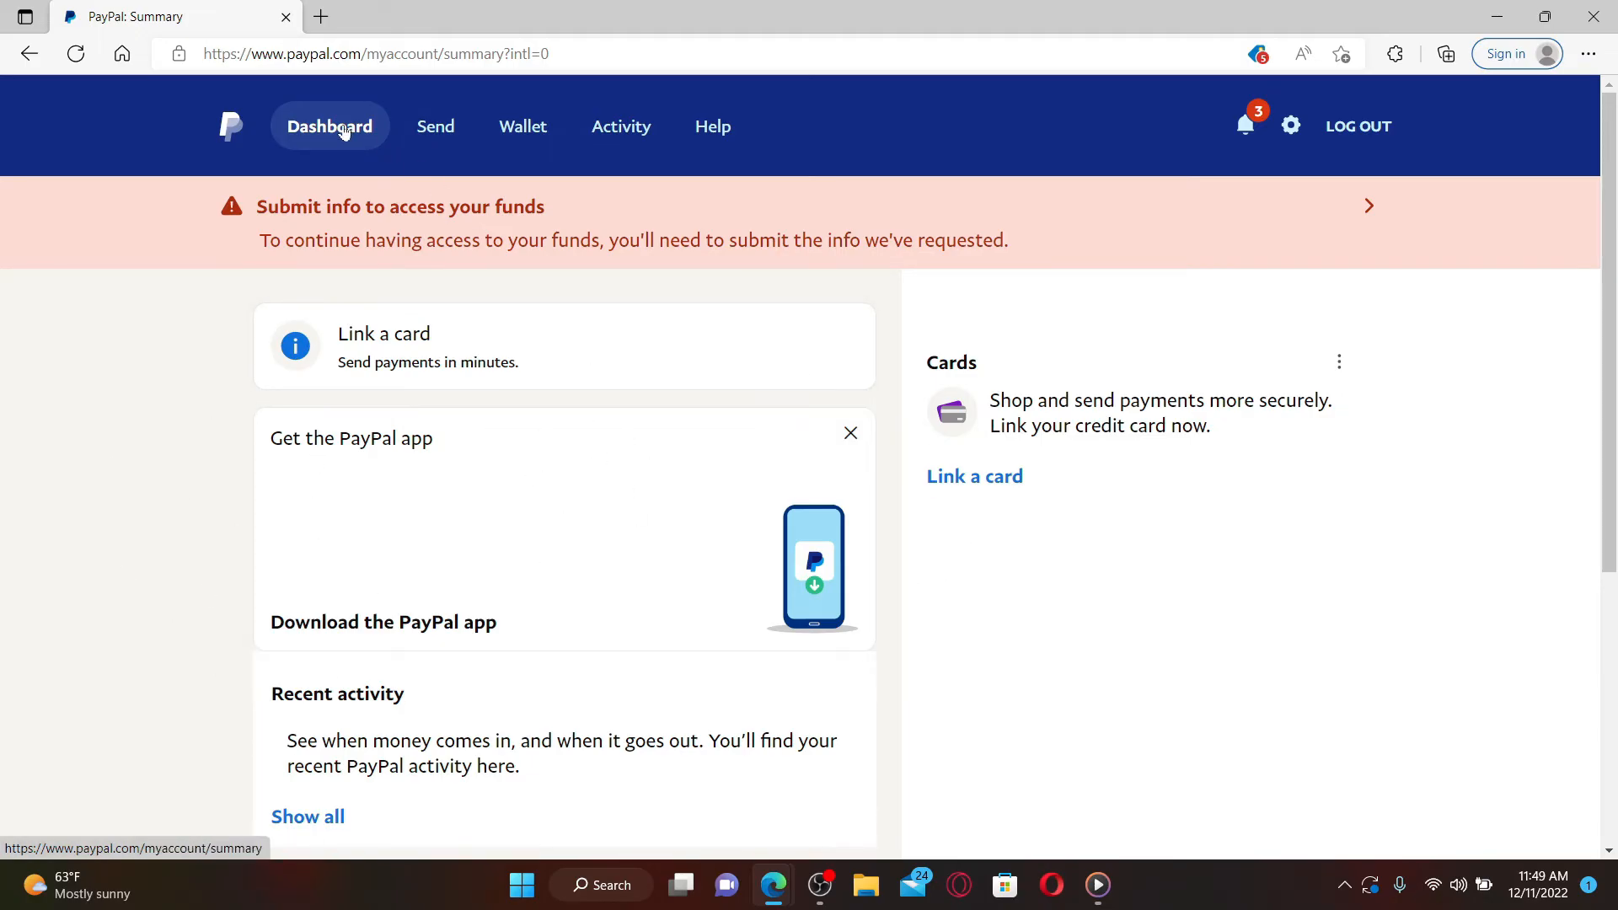